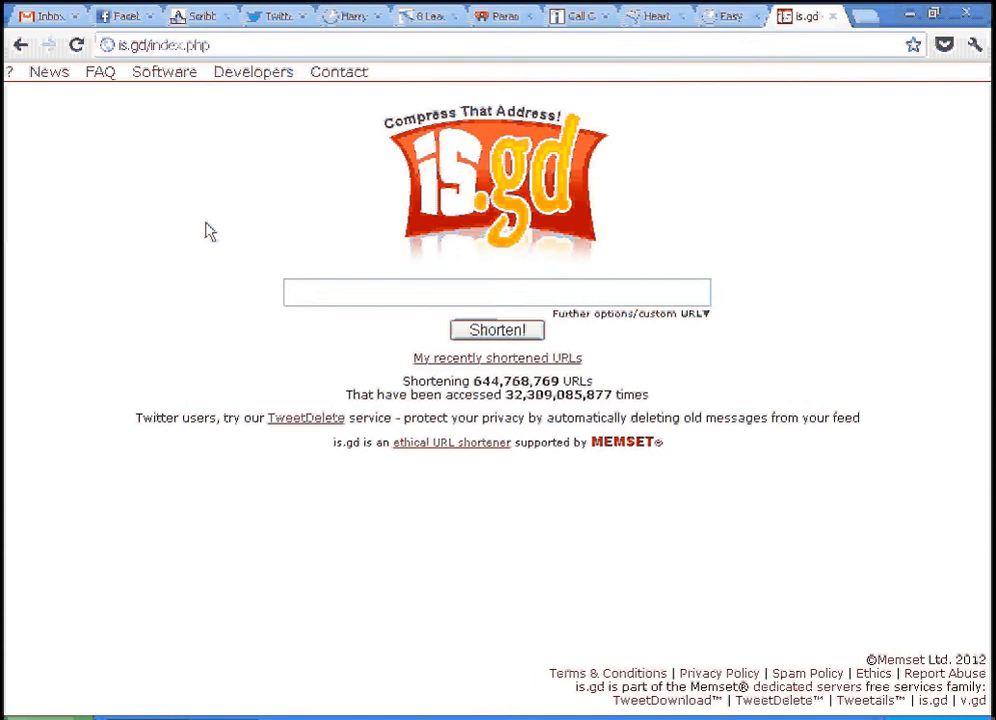
{"action": "mouse_move", "coordinate": [288, 244]}
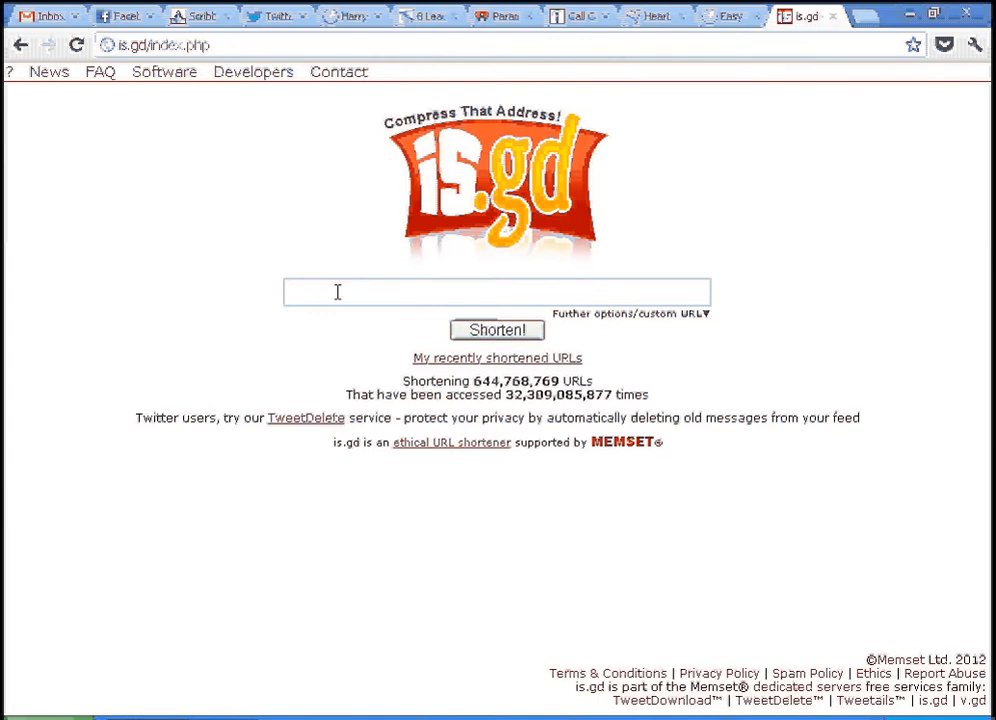
{"action": "mouse_move", "coordinate": [616, 200]}
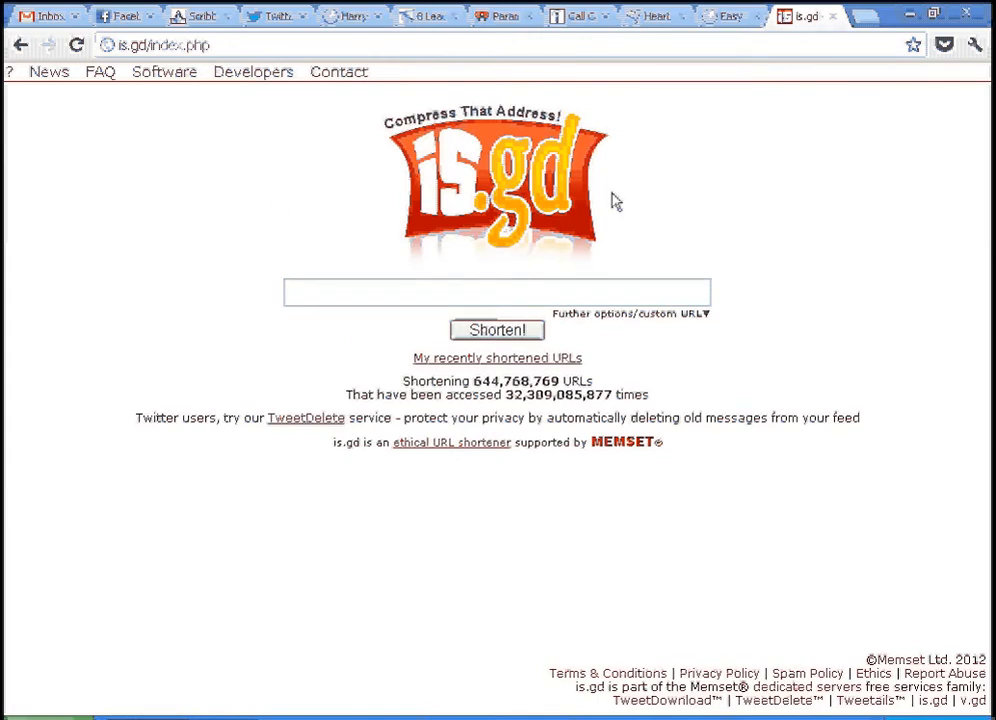
Put the long blogtalkradio address into the is.gd link box for shortening.
{"action": "left_click", "coordinate": [496, 292]}
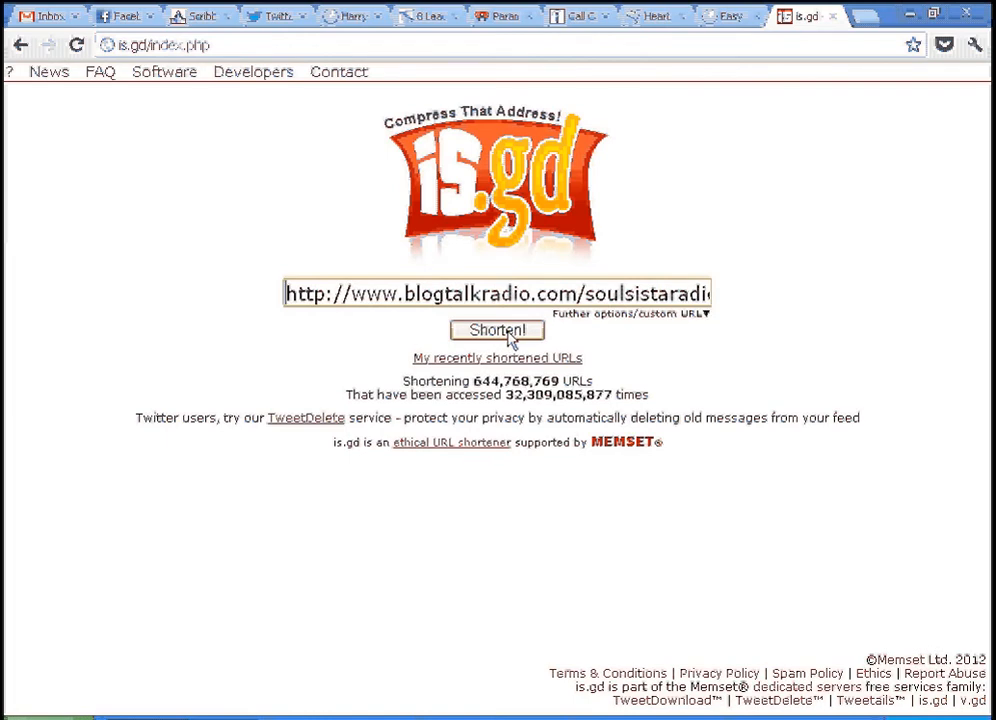
{"action": "mouse_move", "coordinate": [624, 324]}
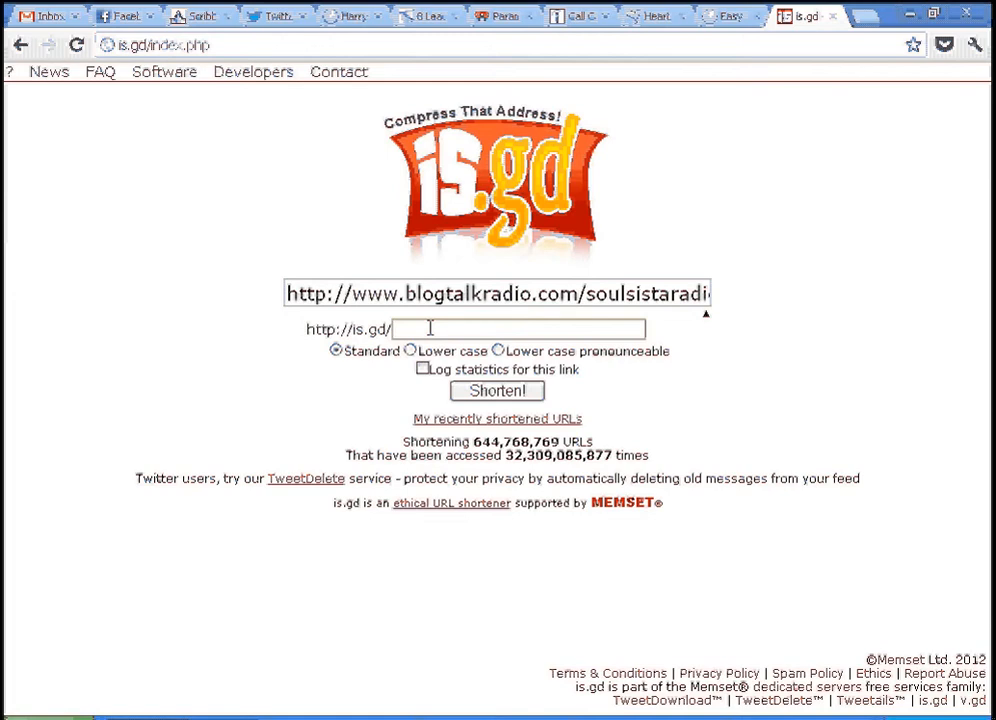
Enter the custom alias HF_drsten_01 and enable 'Log statistics for this link'.
{"action": "type", "text": "HT"}
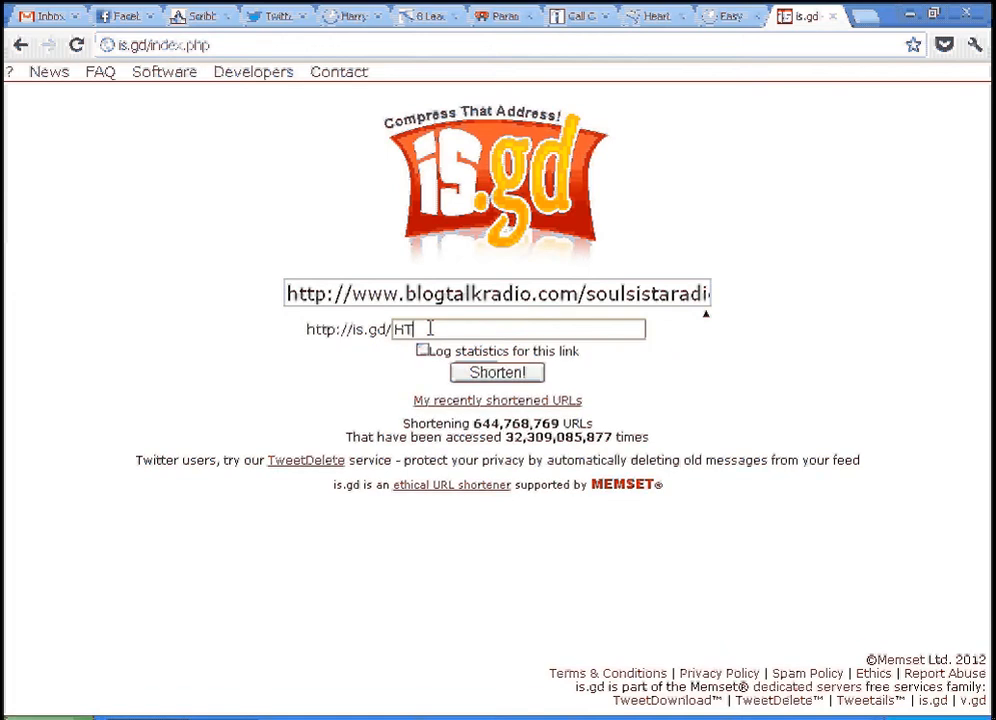
{"action": "key", "text": "Backspace"}
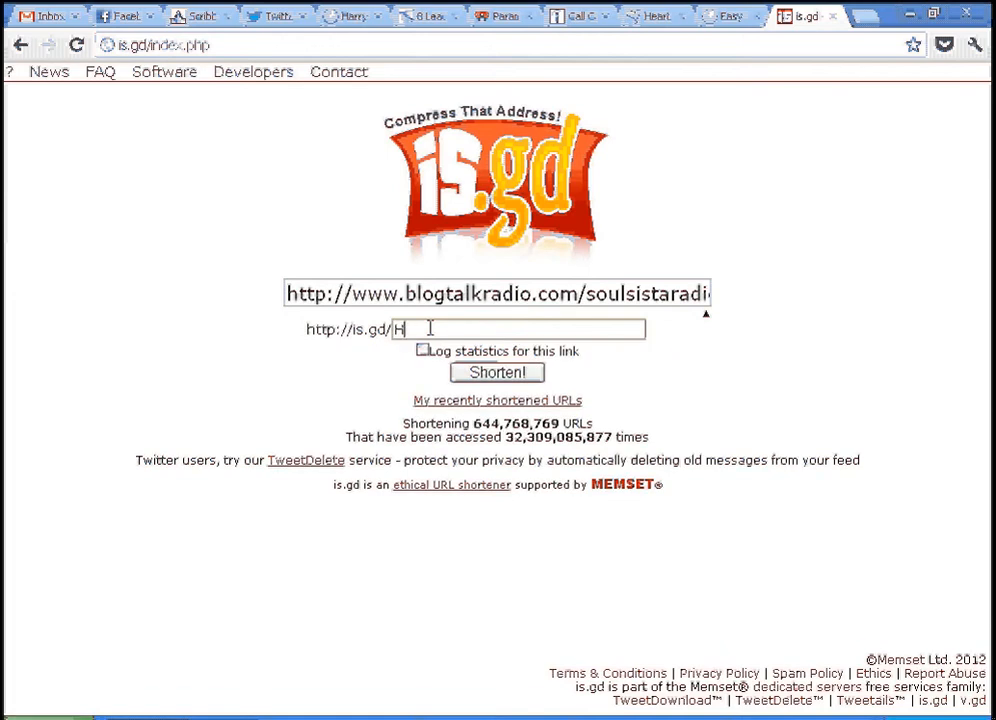
{"action": "type", "text": "F"}
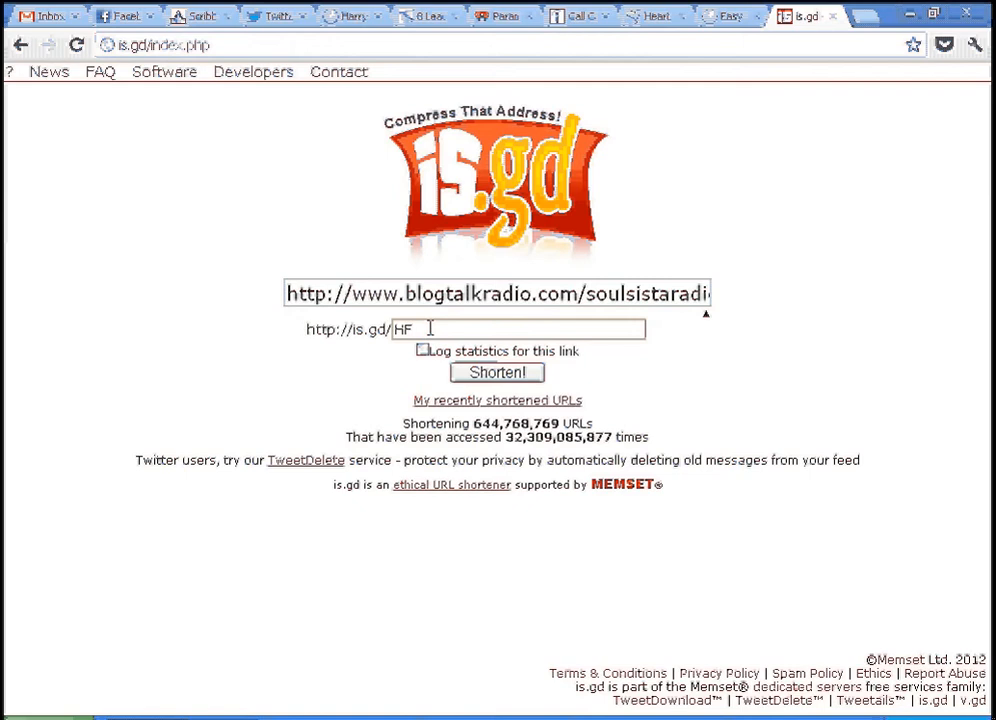
{"action": "type", "text": "_drsten_01"}
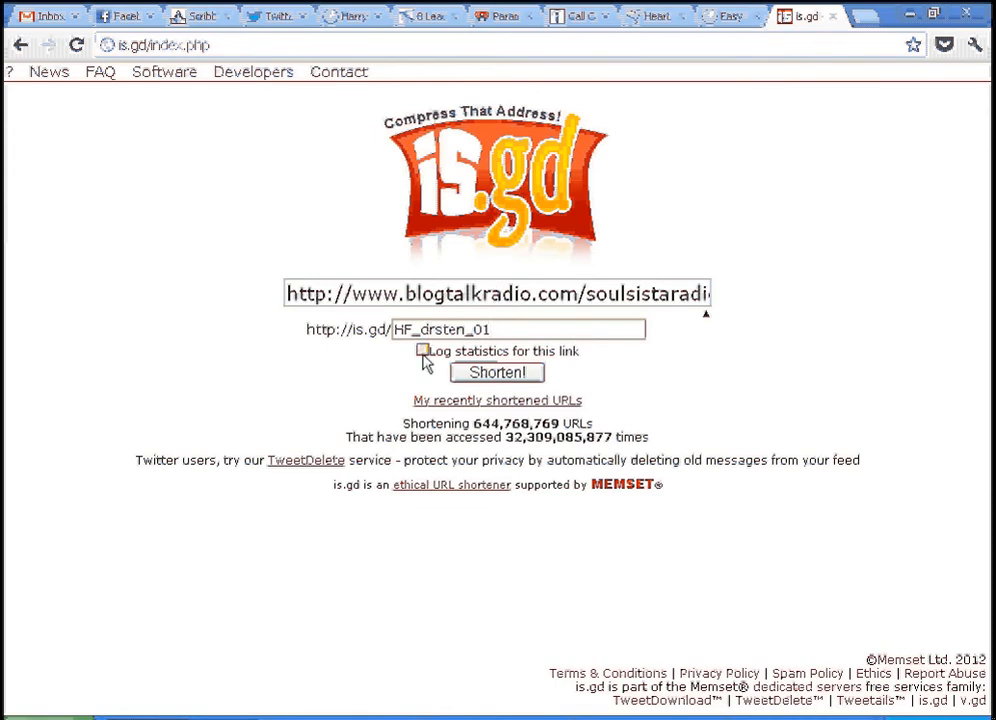
{"action": "left_click", "coordinate": [422, 348]}
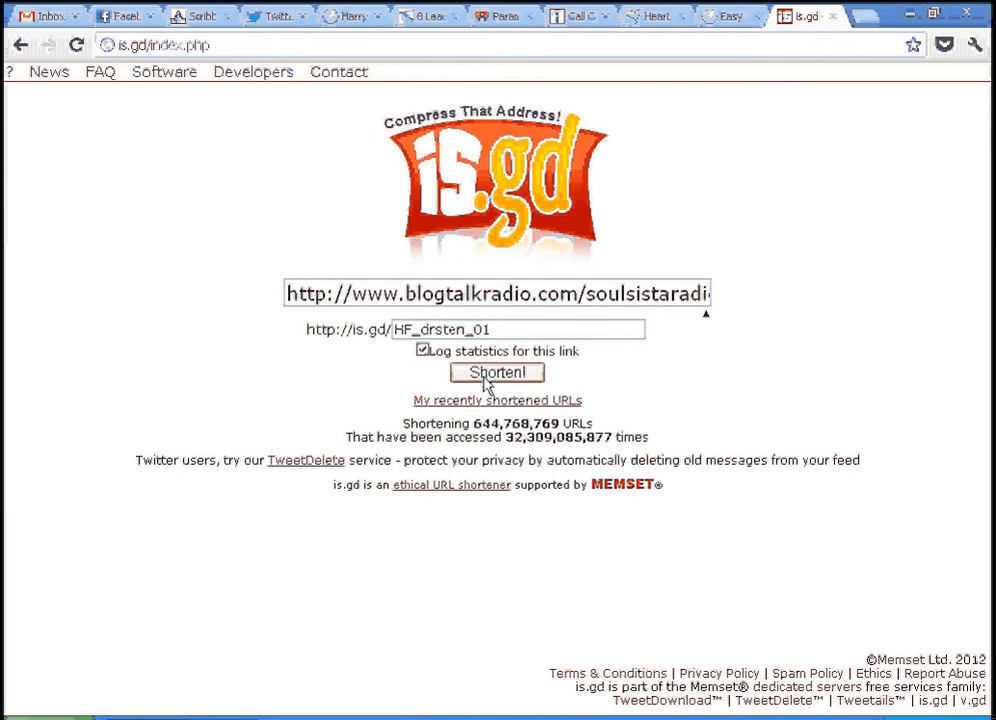
{"action": "left_click", "coordinate": [496, 372]}
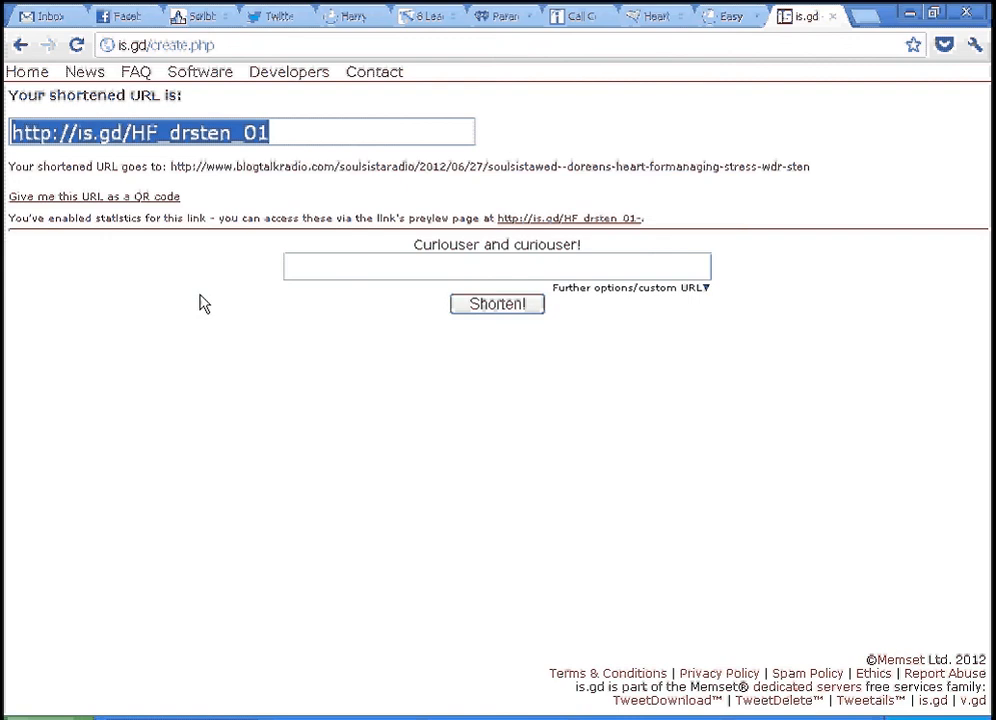
{"action": "mouse_move", "coordinate": [216, 128]}
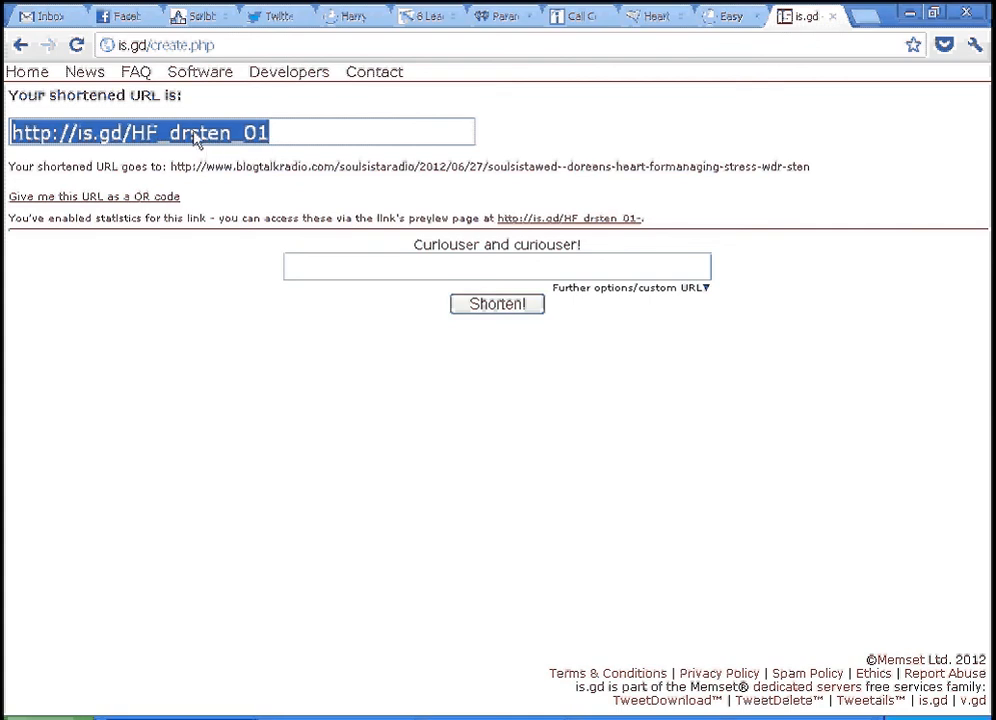
{"action": "mouse_move", "coordinate": [220, 218]}
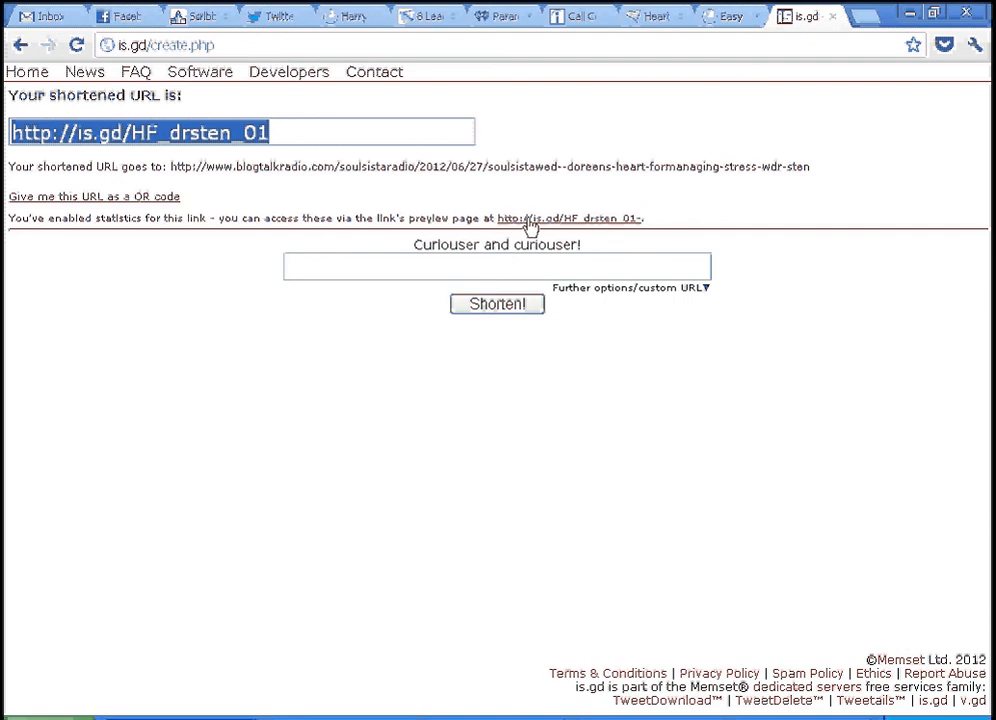
{"action": "mouse_move", "coordinate": [544, 222]}
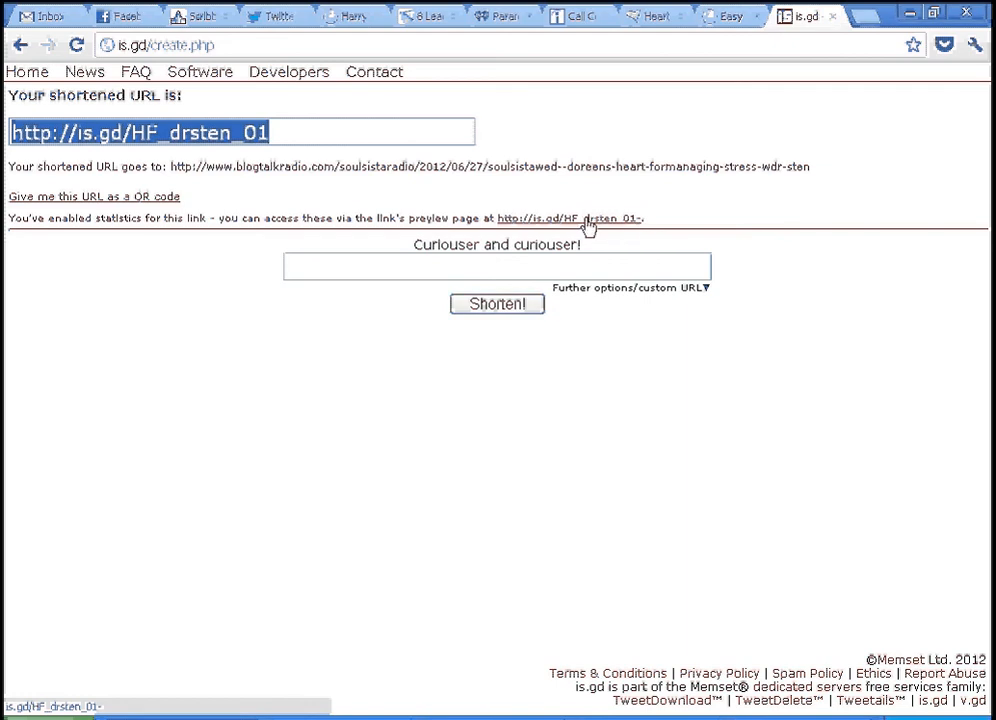
View the HF_drsten_01 preview page showing the original blogtalkradio destination.
{"action": "left_click", "coordinate": [568, 218]}
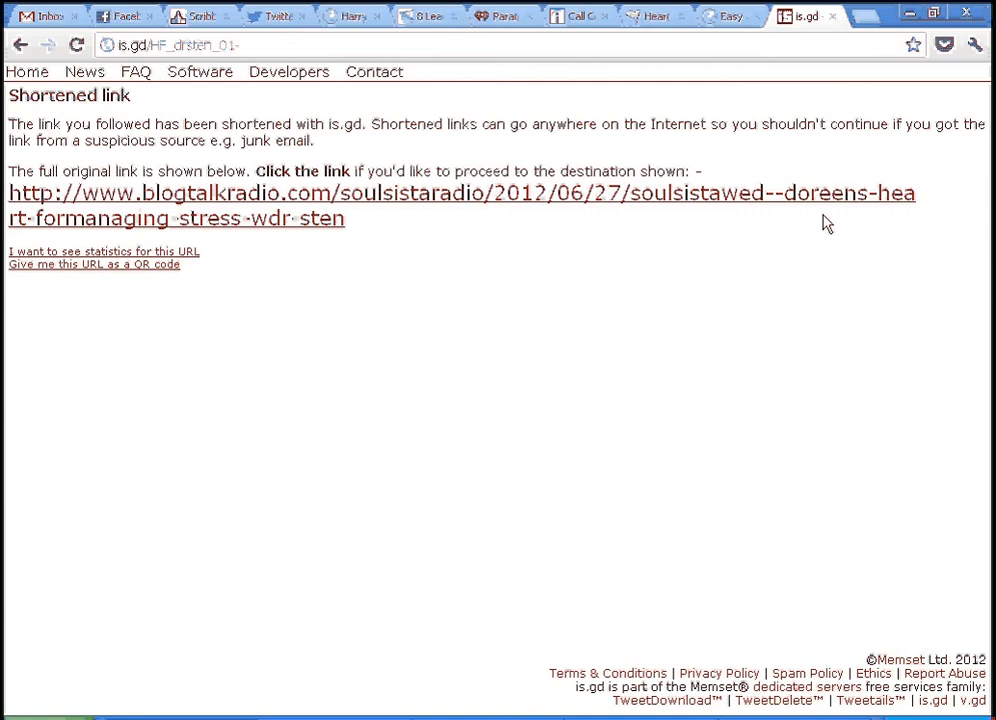
{"action": "mouse_move", "coordinate": [48, 192]}
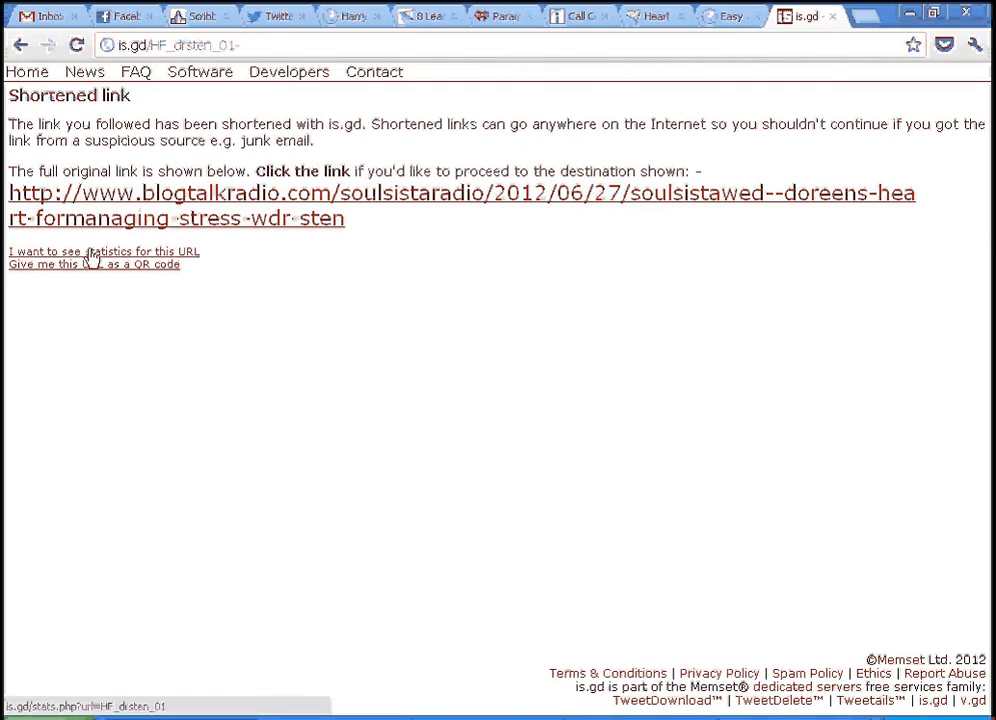
Show Link Statistics for HF_drsten_01 with one visit and the weekly hits chart.
{"action": "left_click", "coordinate": [104, 252]}
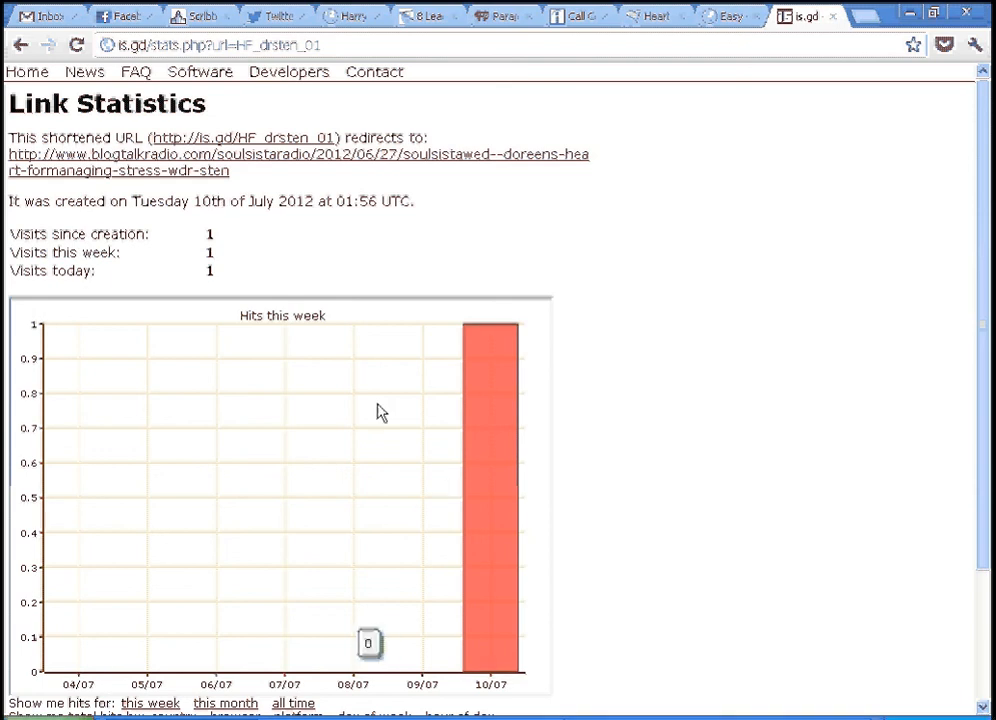
{"action": "mouse_move", "coordinate": [744, 244]}
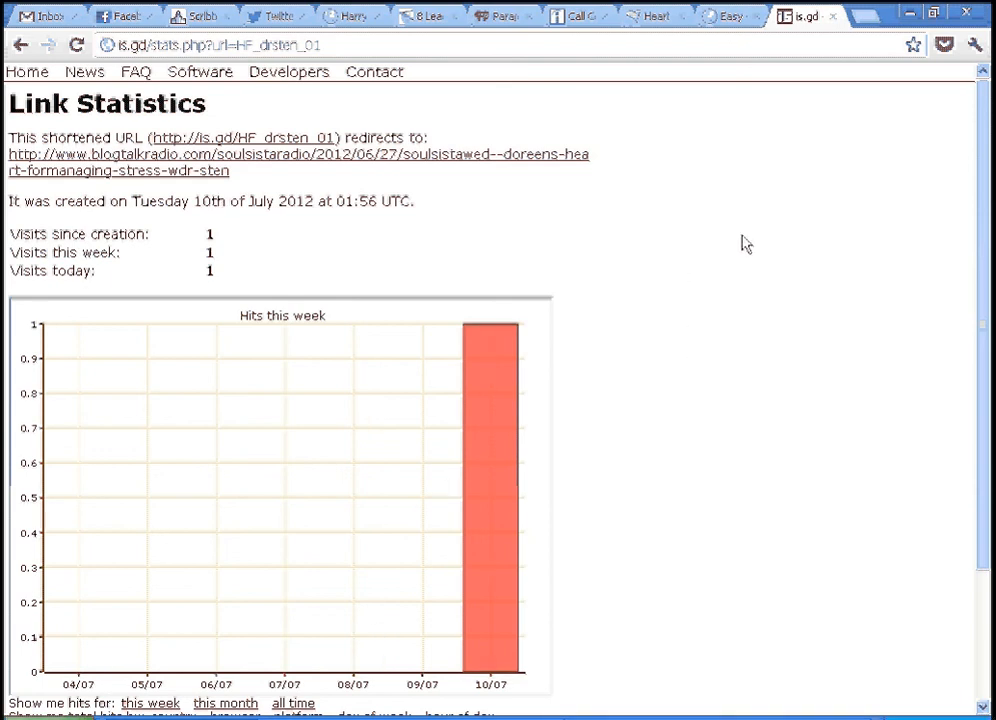
{"action": "mouse_move", "coordinate": [774, 222]}
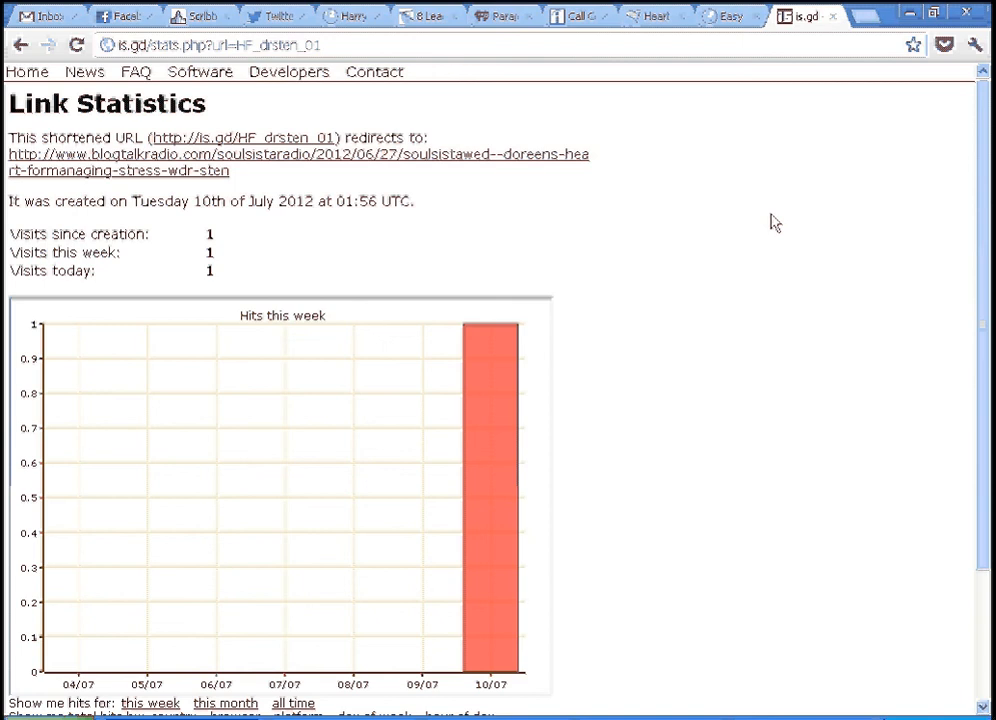
{"action": "mouse_move", "coordinate": [22, 88]}
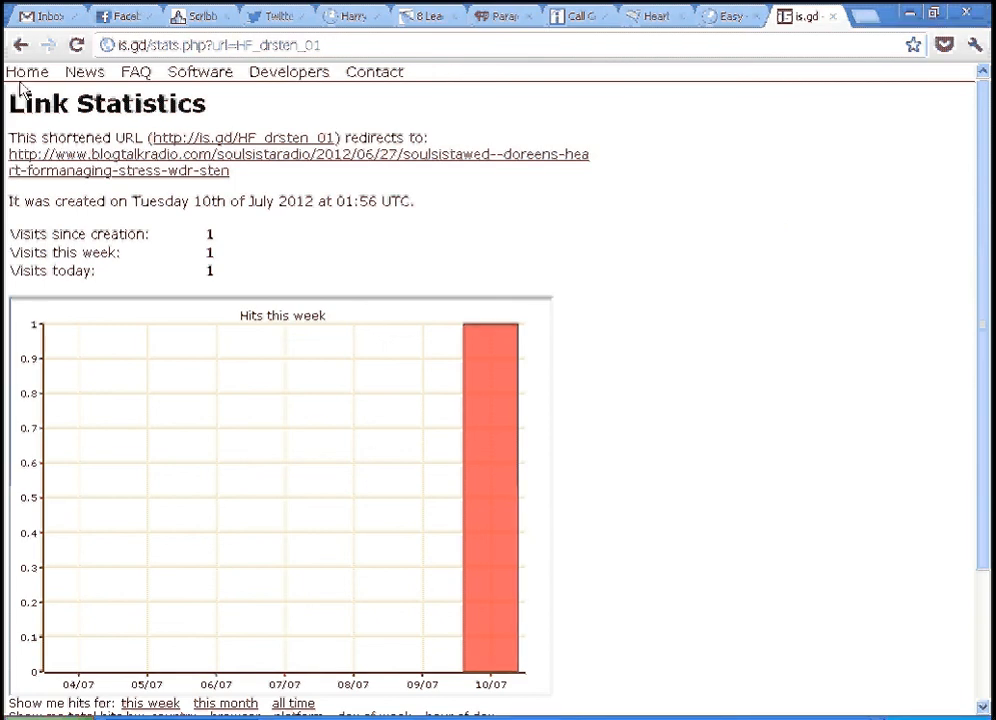